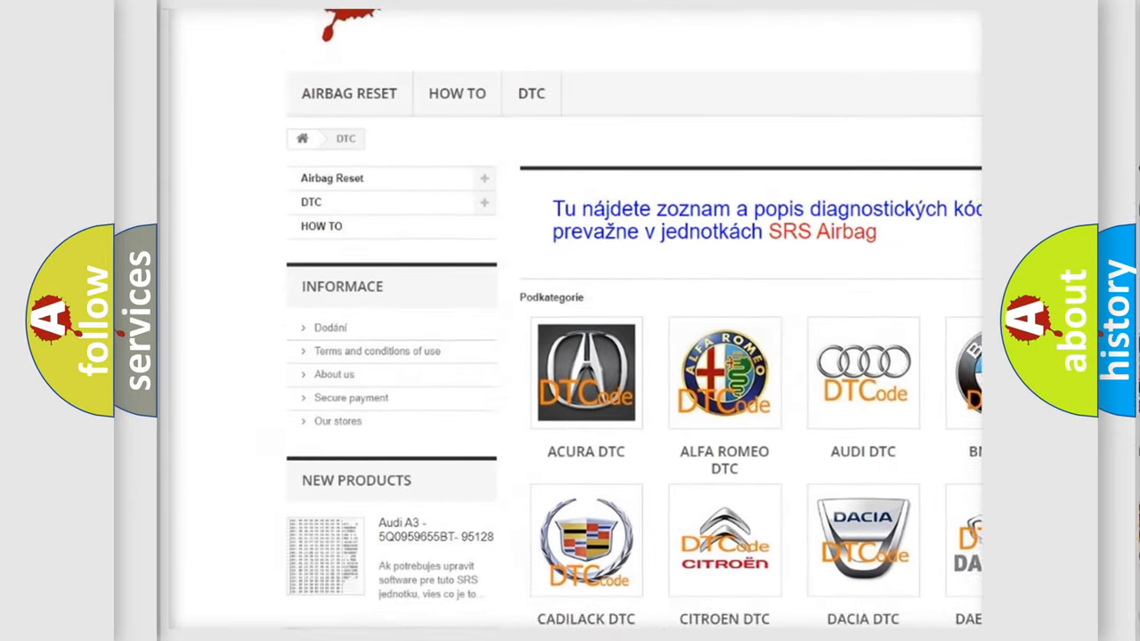
# Scroll down the airbagreset.sk DTC page through the trouble code list to the Ford P1140 card
pyautogui.scroll(-3)
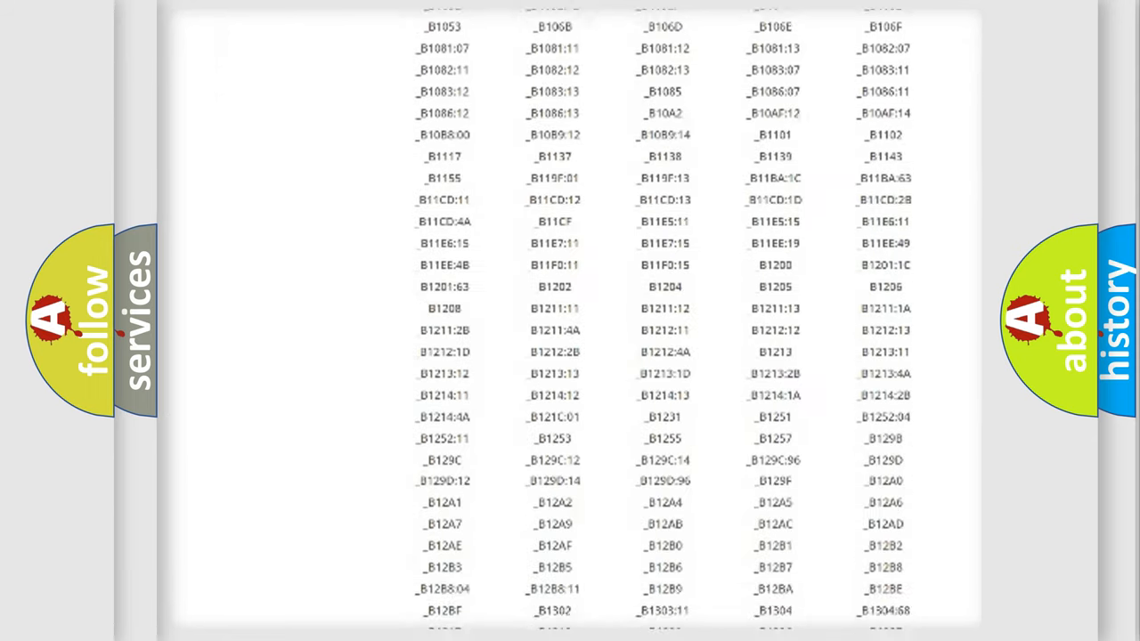
pyautogui.scroll(-3)
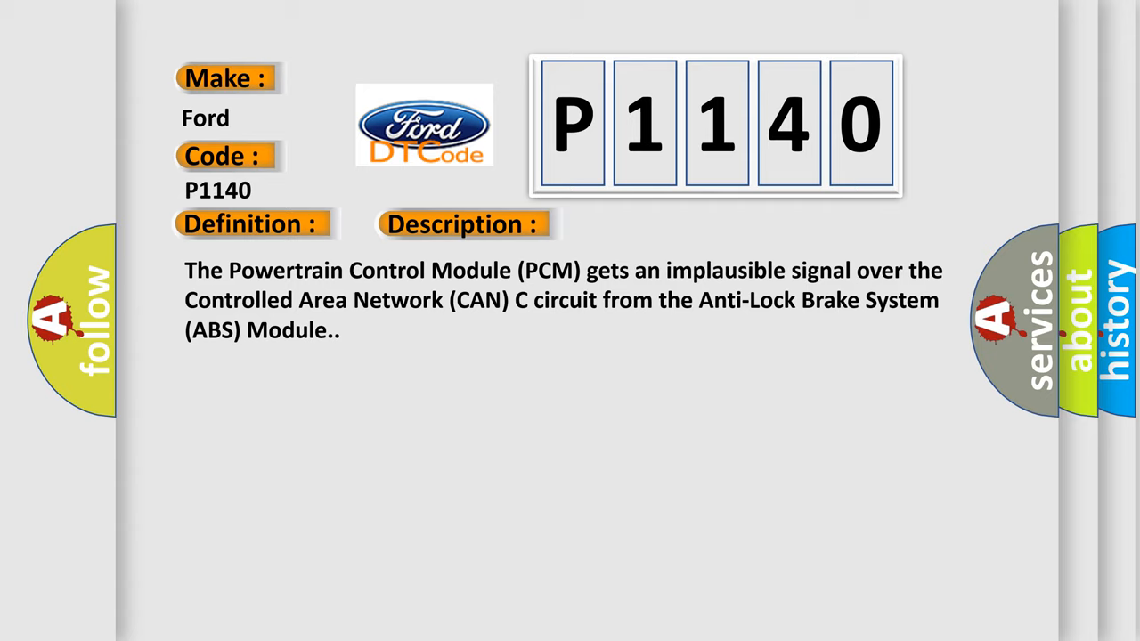
# Advance the slide to show the P1140 cause: anti-lock brake module CAN C bus DTC
pyautogui.click(652, 224)
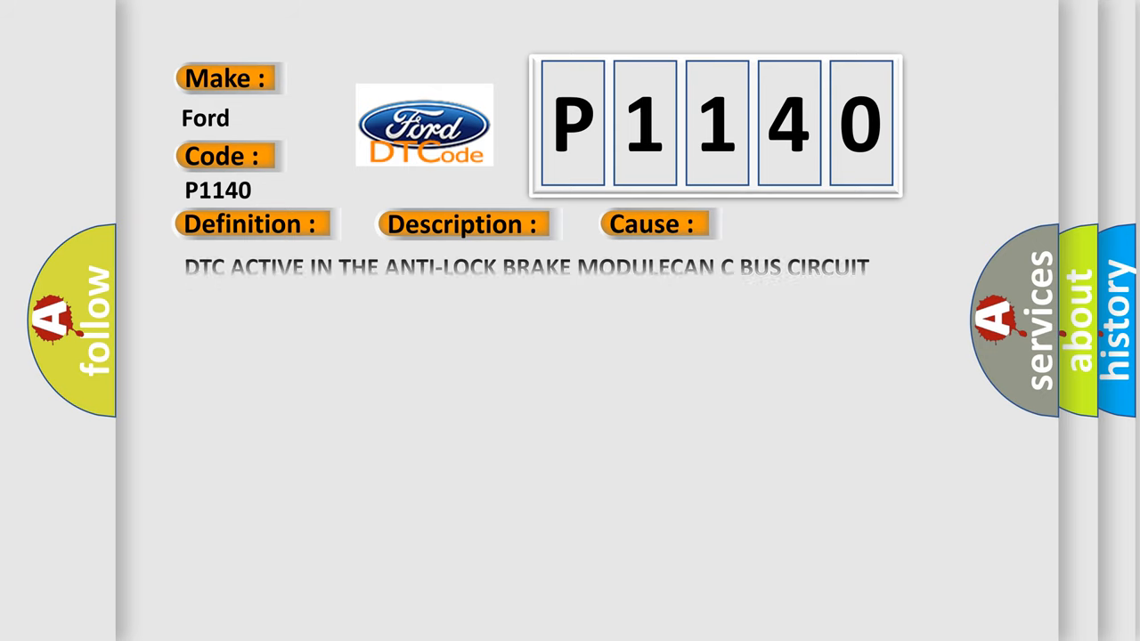